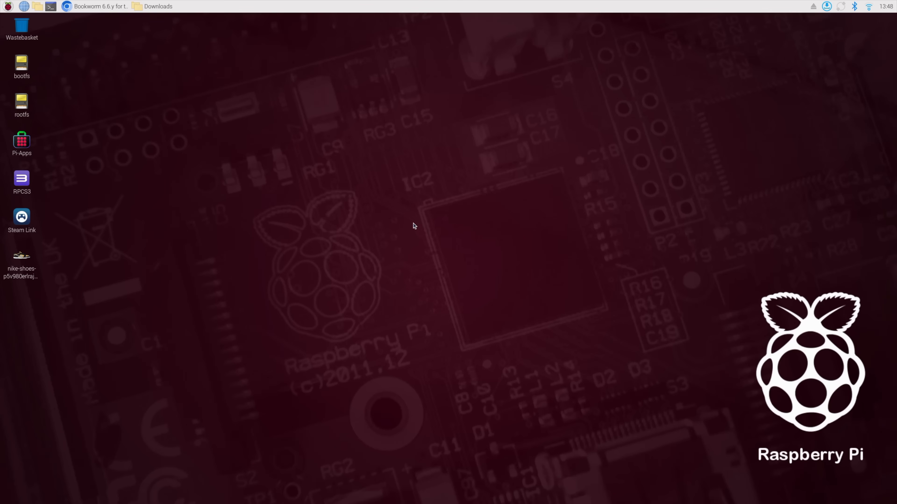
pyautogui.moveTo(348, 206)
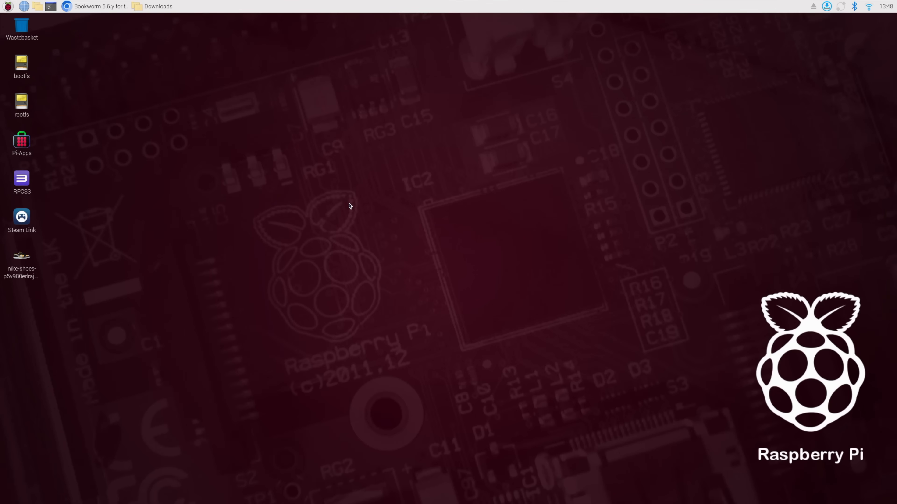
pyautogui.moveTo(239, 192)
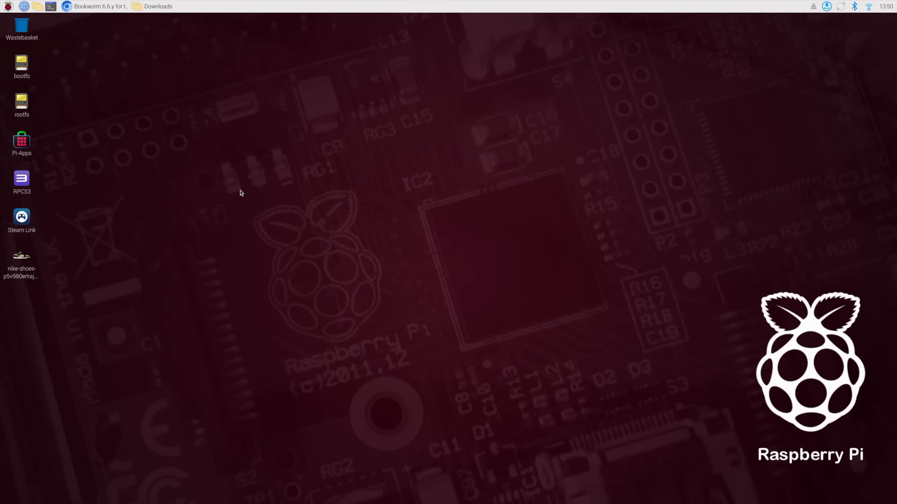
pyautogui.moveTo(183, 115)
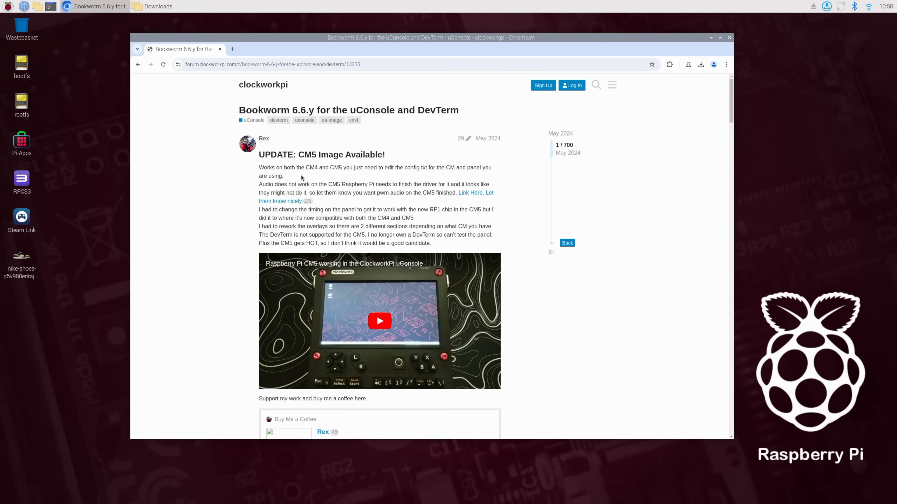
pyautogui.moveTo(546, 191)
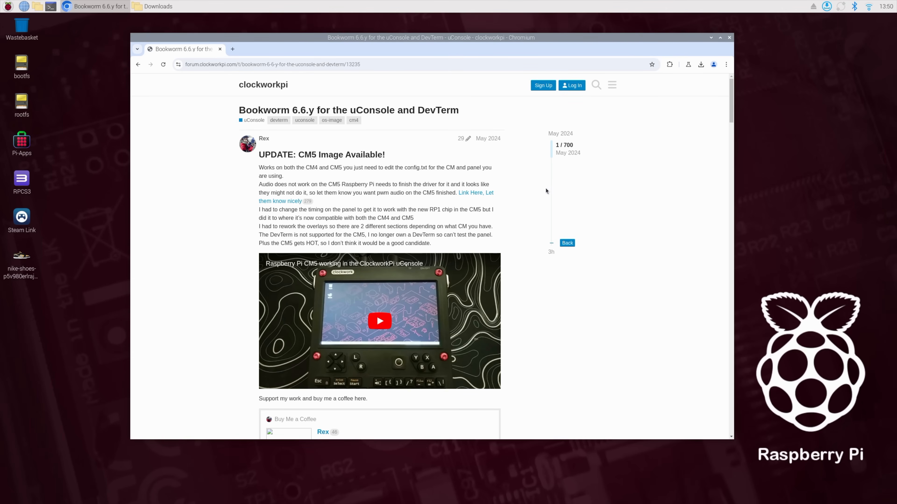
pyautogui.moveTo(515, 209)
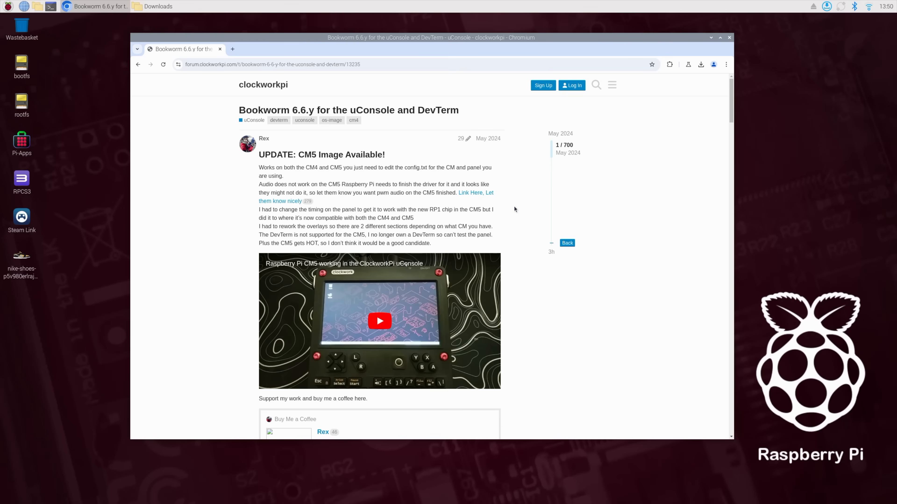
pyautogui.moveTo(273, 143)
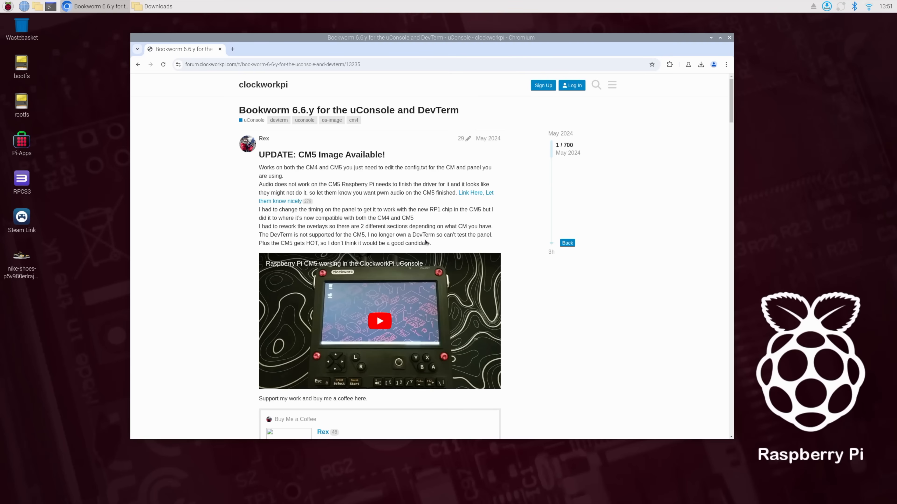
pyautogui.moveTo(356, 203)
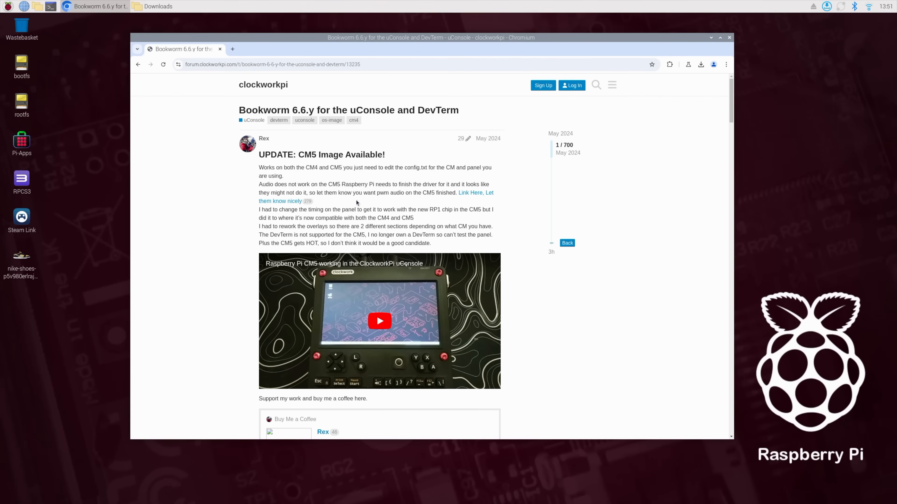
# Step: Scroll the ClockworkPi post down past the video to the image's Features list
pyautogui.doubleClick(425, 235)
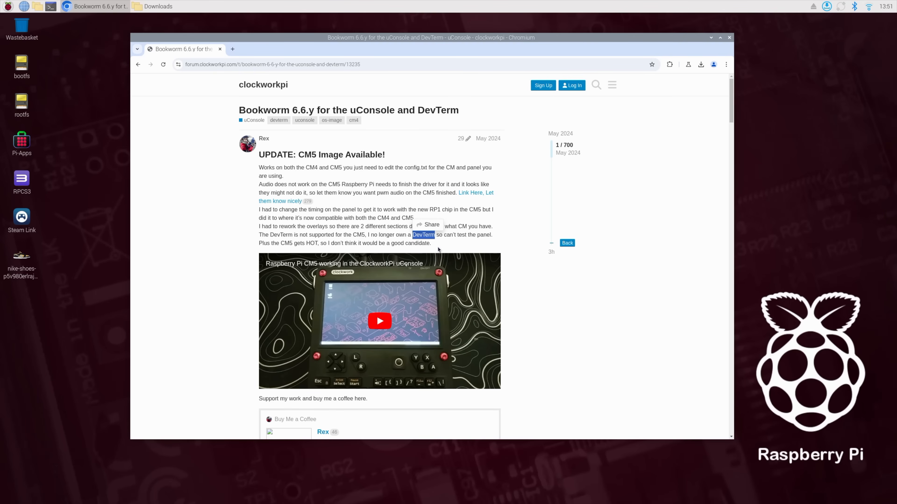
pyautogui.moveTo(439, 245)
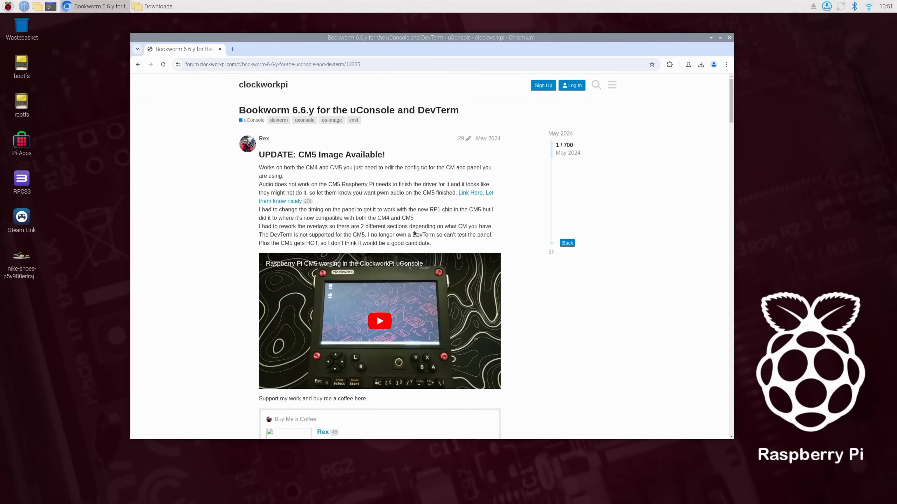
pyautogui.scroll(-3)
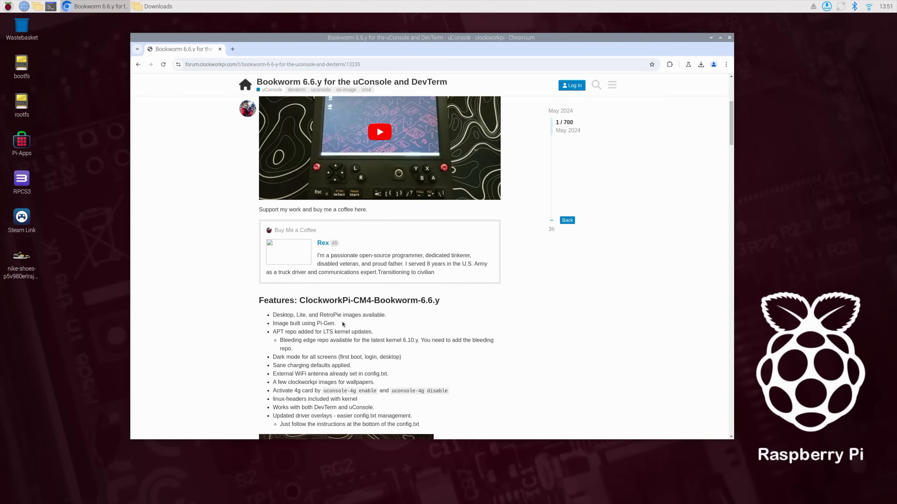
pyautogui.scroll(-3)
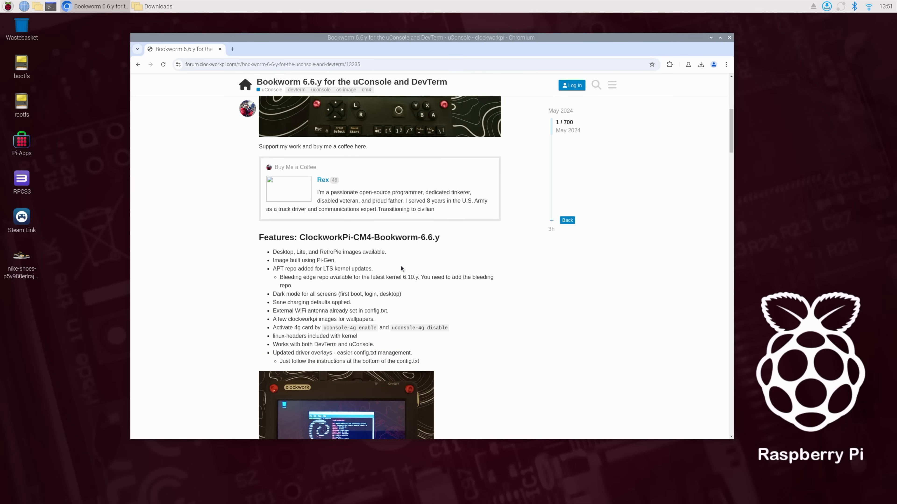
pyautogui.scroll(-3)
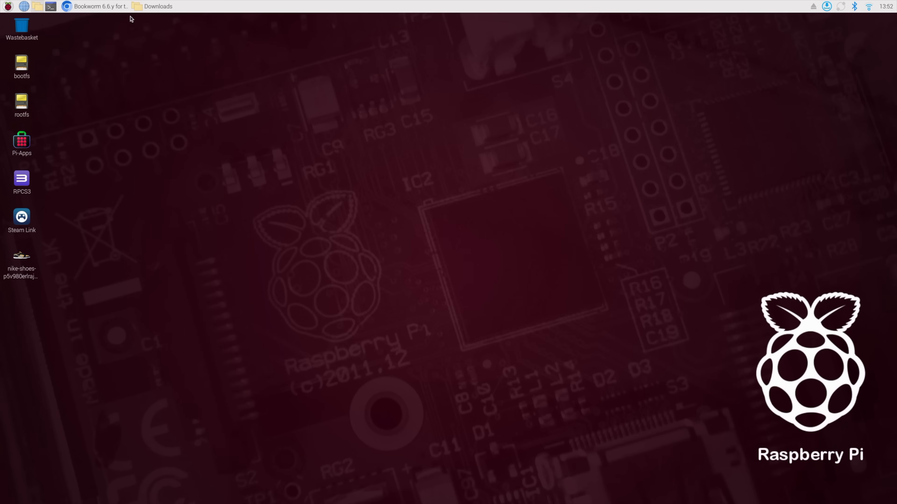
# Step: Launch Raspberry Pi Imager v1.9.1 from the Raspberry Pi menu onto its start screen
pyautogui.click(157, 6)
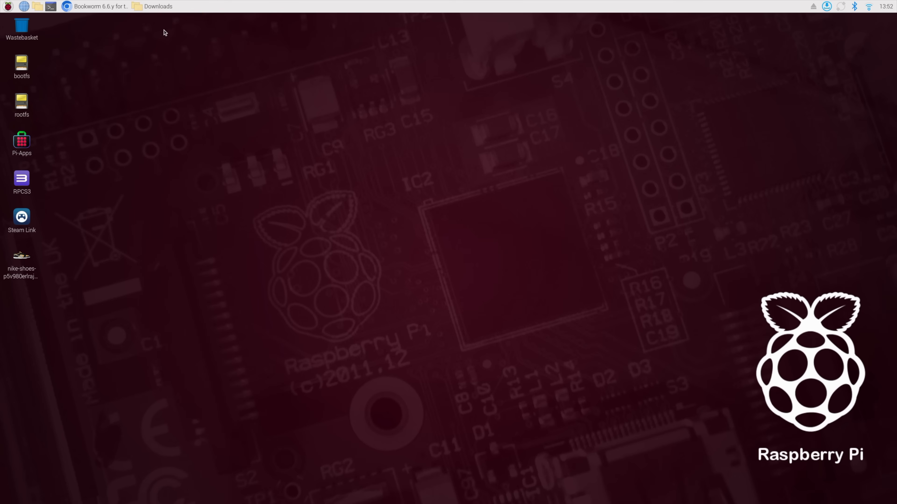
pyautogui.click(9, 7)
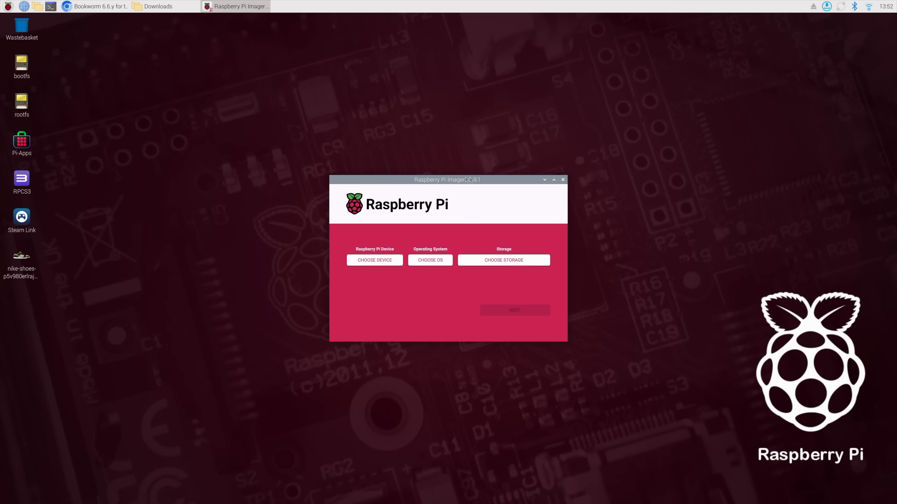
pyautogui.moveTo(472, 180)
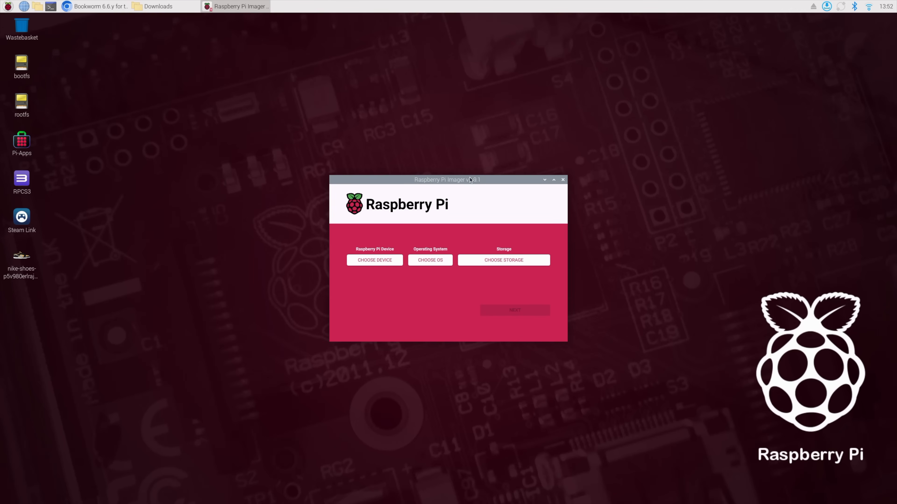
pyautogui.moveTo(407, 191)
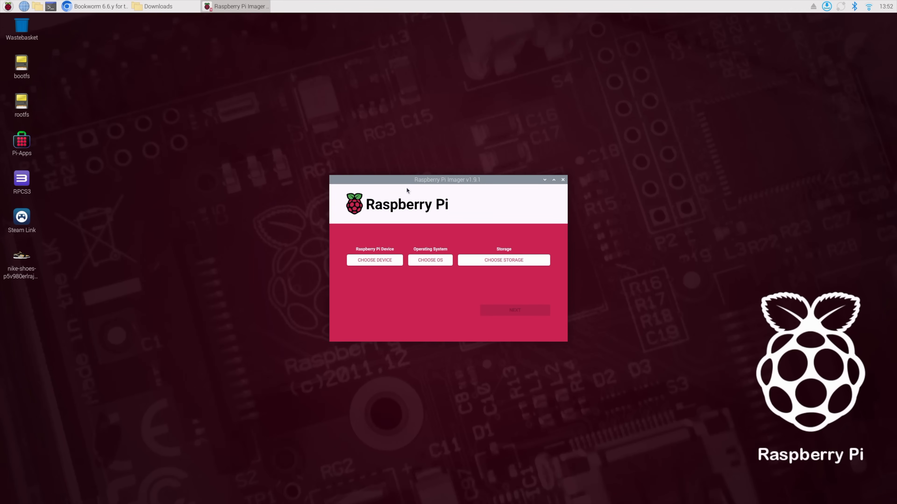
pyautogui.moveTo(448, 180); pyautogui.dragTo(505, 143)
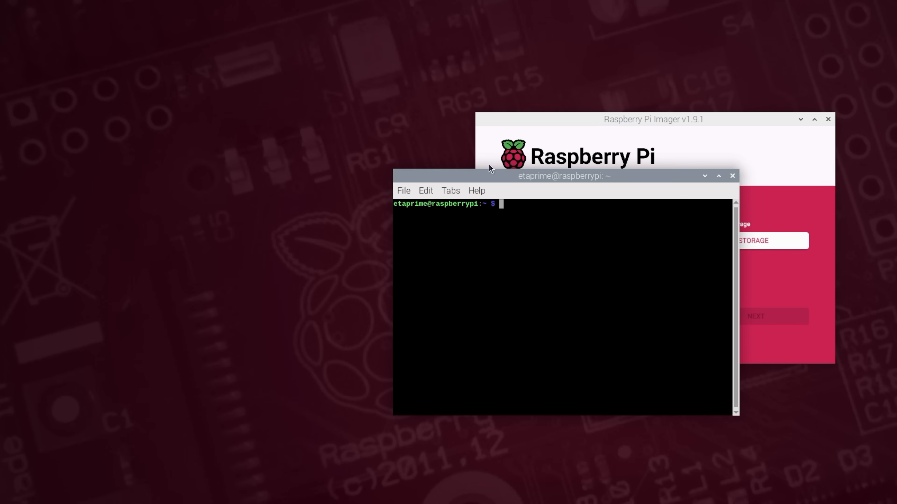
# Step: Run rpiboot to expose the module as a removable disk and cancel the medium prompt
pyautogui.moveTo(563, 175); pyautogui.dragTo(249, 115)
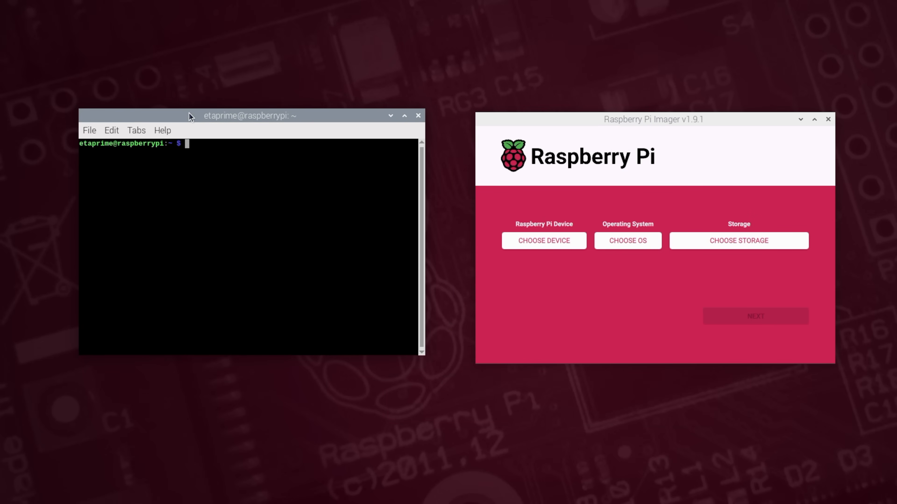
pyautogui.write('rpiboot')
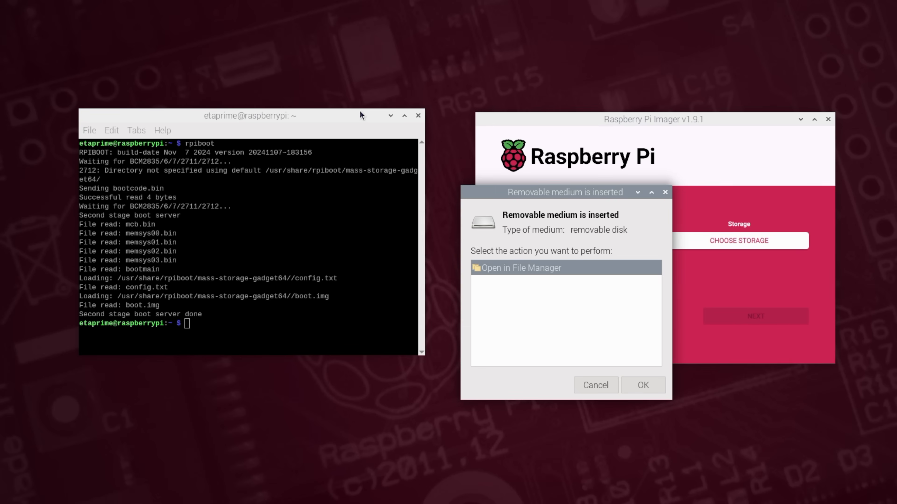
pyautogui.moveTo(649, 293)
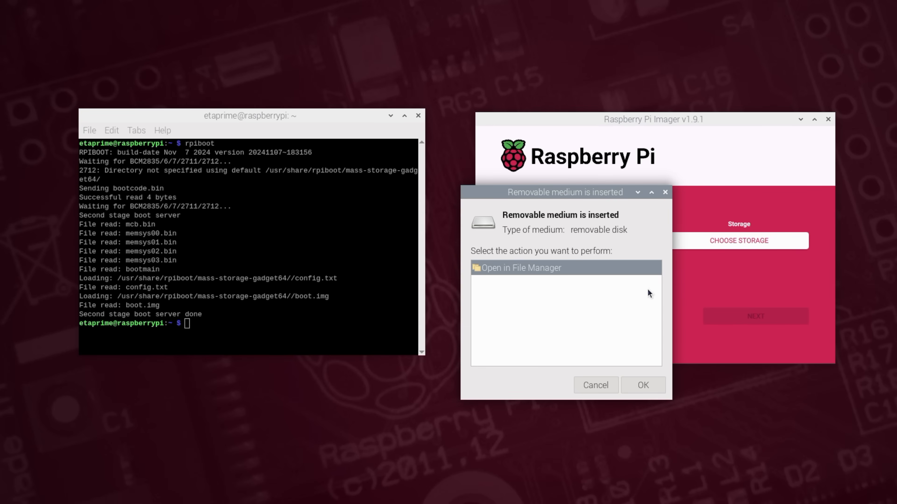
pyautogui.click(596, 385)
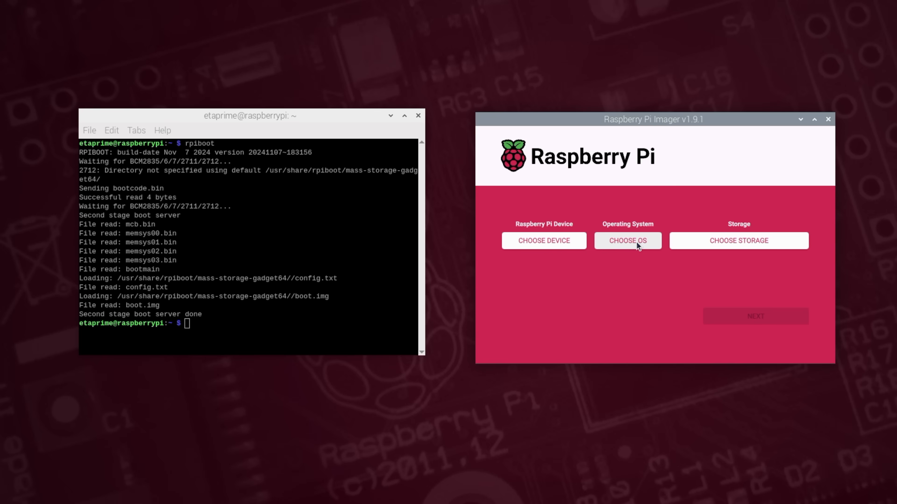
# Step: Choose the custom ClockworkPi-Bookworm-6.6.73.img.xz from Downloads as the OS
pyautogui.click(629, 241)
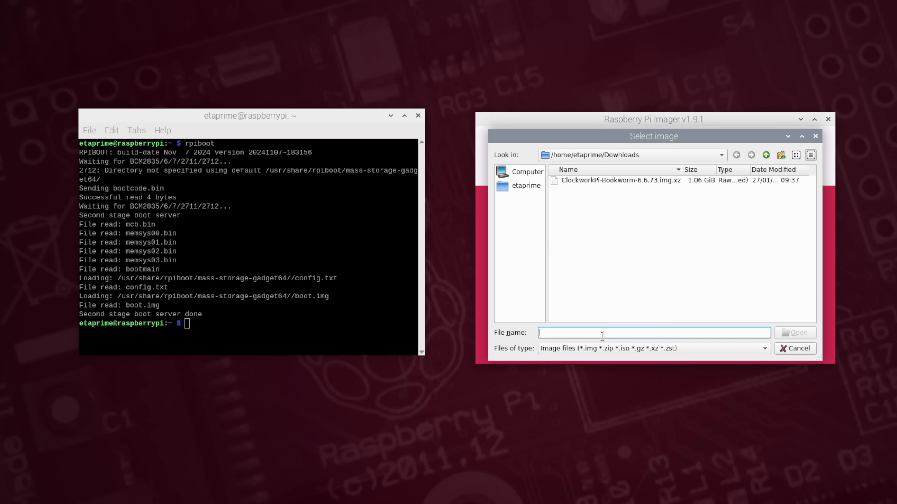
pyautogui.moveTo(614, 191)
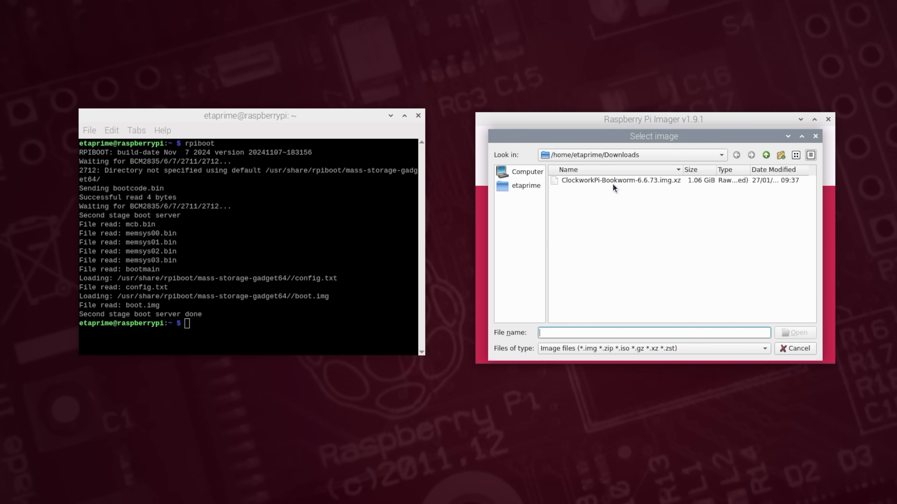
pyautogui.doubleClick(620, 180)
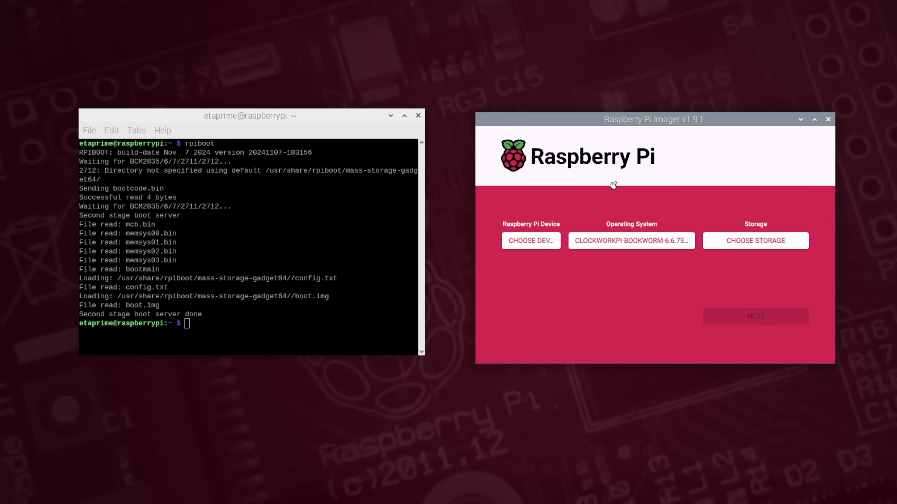
# Step: Select the mmcblk0 multi-function USB device as storage and proceed to writing
pyautogui.click(756, 241)
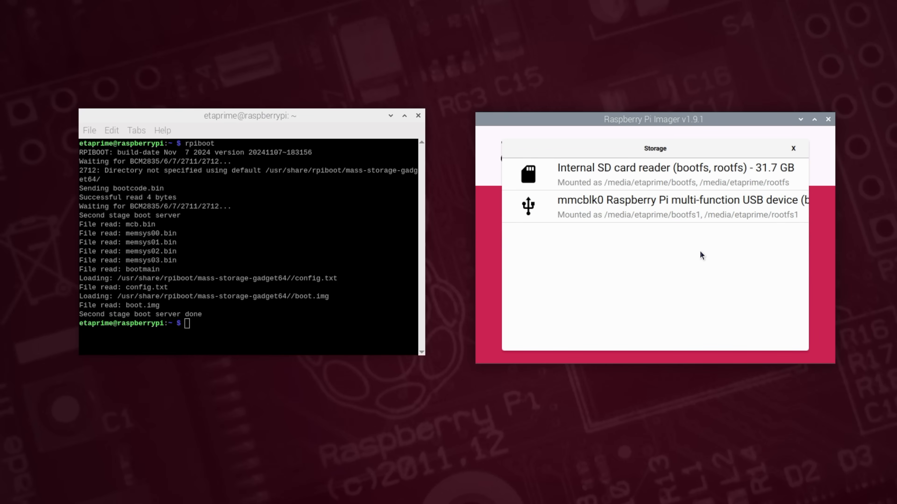
pyautogui.moveTo(699, 215)
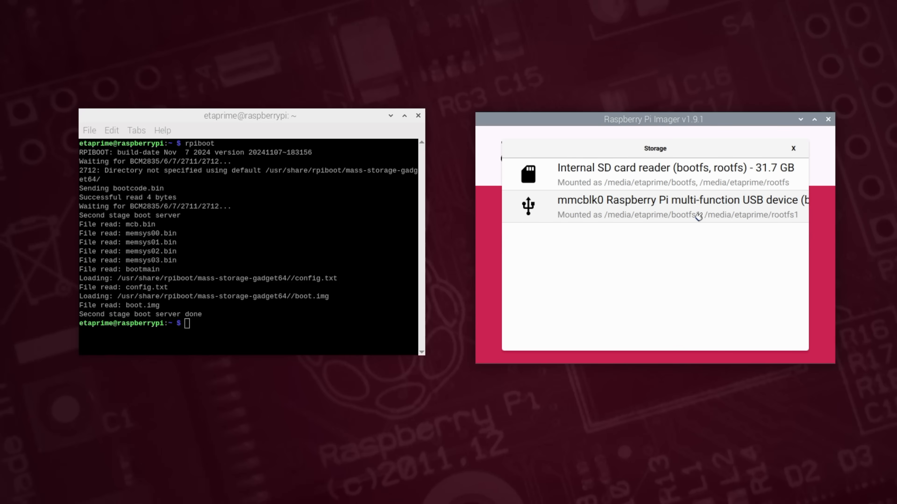
pyautogui.click(654, 206)
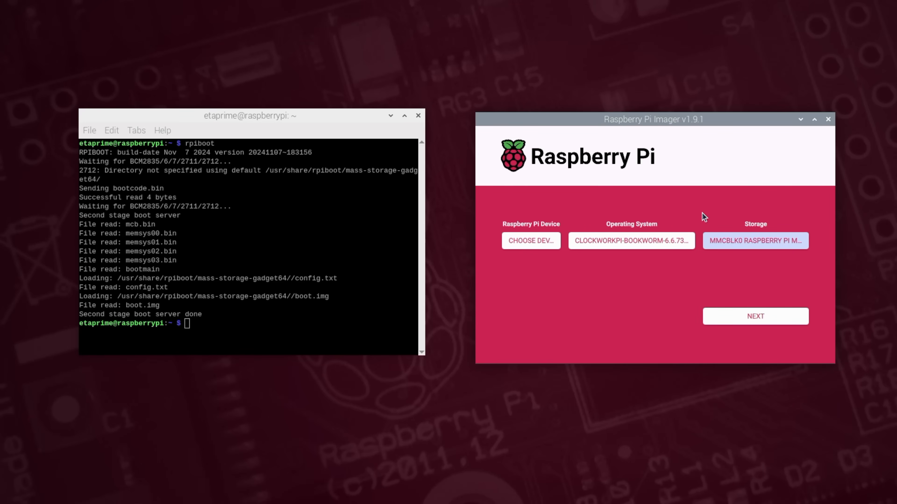
pyautogui.moveTo(697, 220)
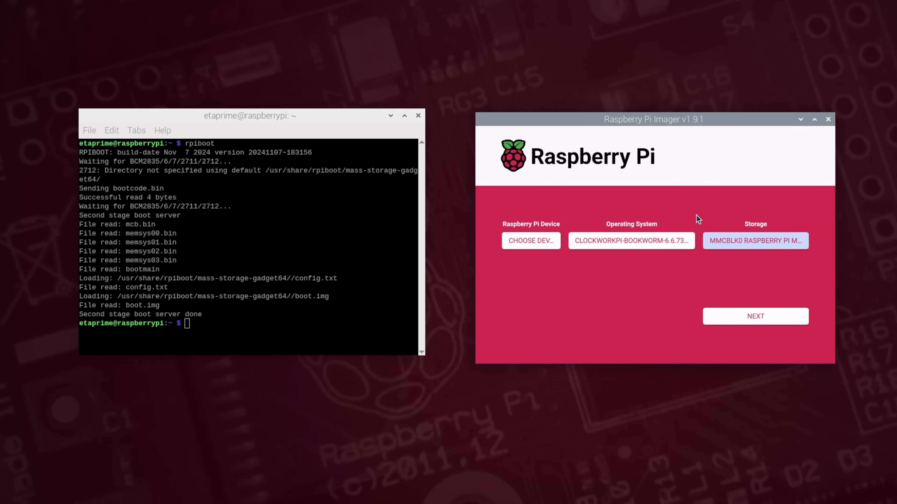
pyautogui.click(756, 316)
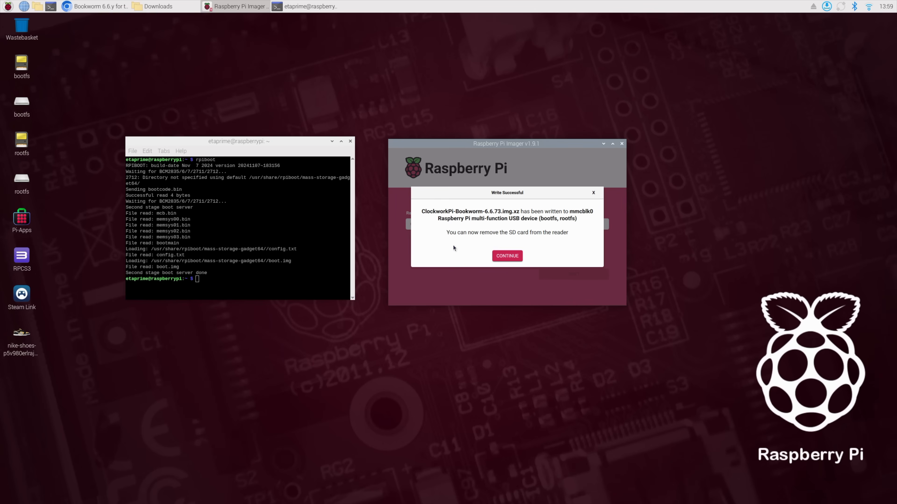
# Step: Acknowledge the Write Successful message and continue past it
pyautogui.click(507, 256)
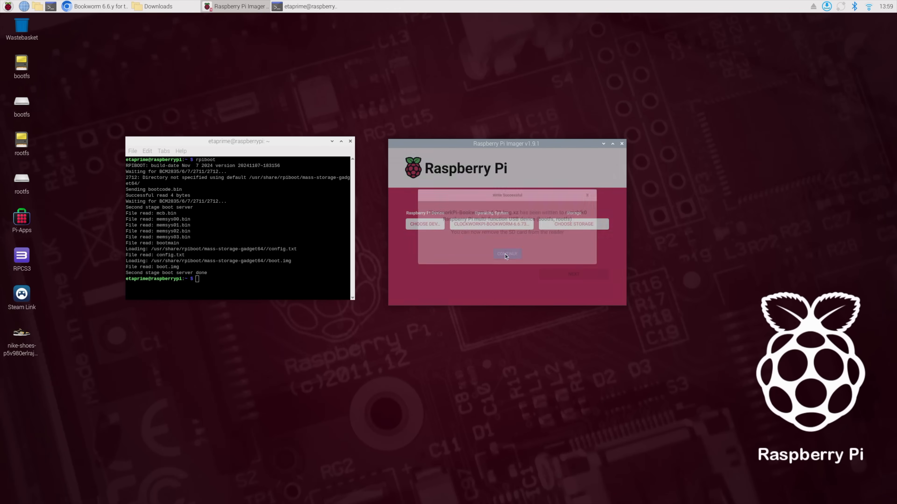
pyautogui.click(507, 254)
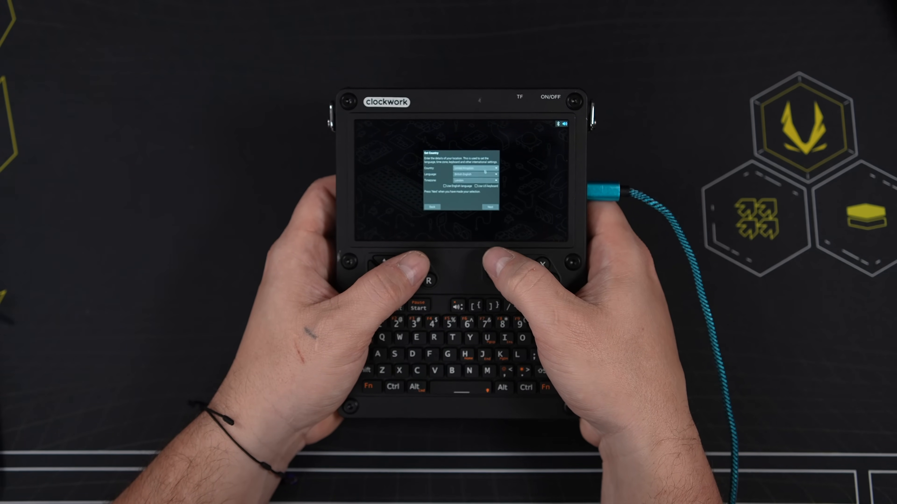
# Step: Set the country to United States with American English and list the timezone cities
pyautogui.click(485, 168)
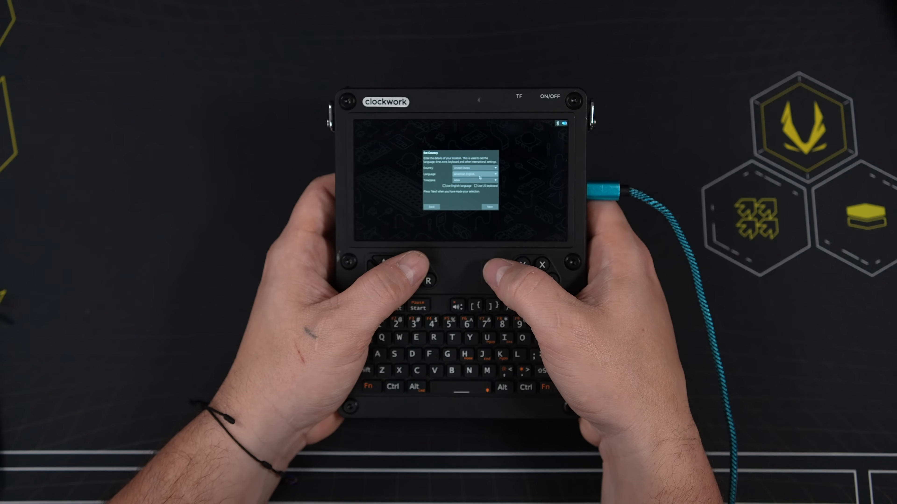
pyautogui.click(475, 181)
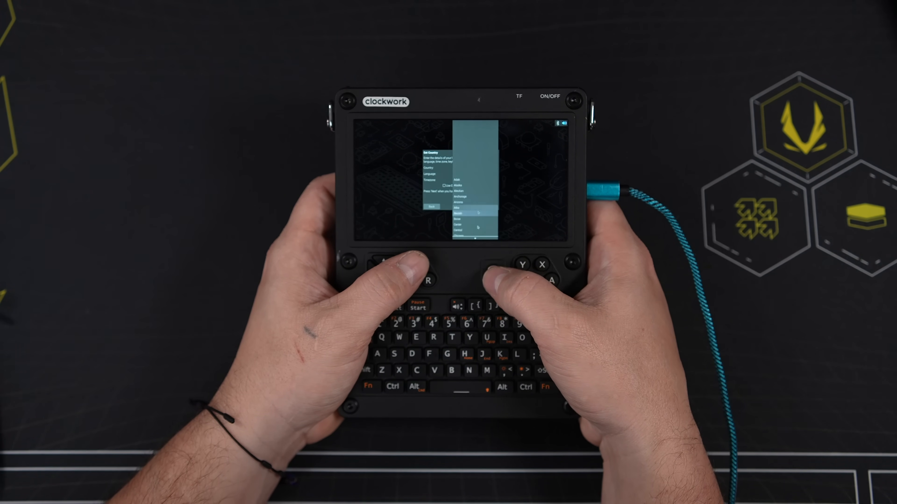